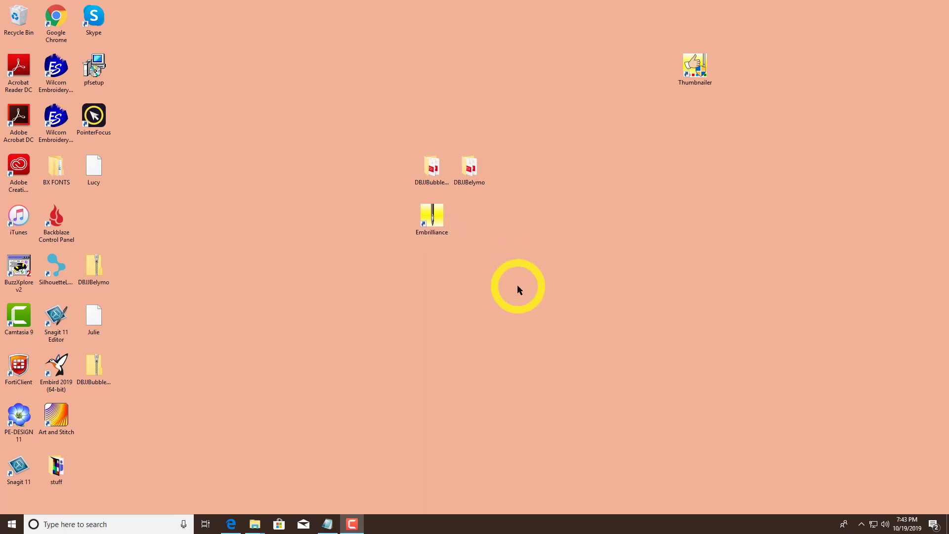
{"action": "mouse_move", "coordinate": [517, 284]}
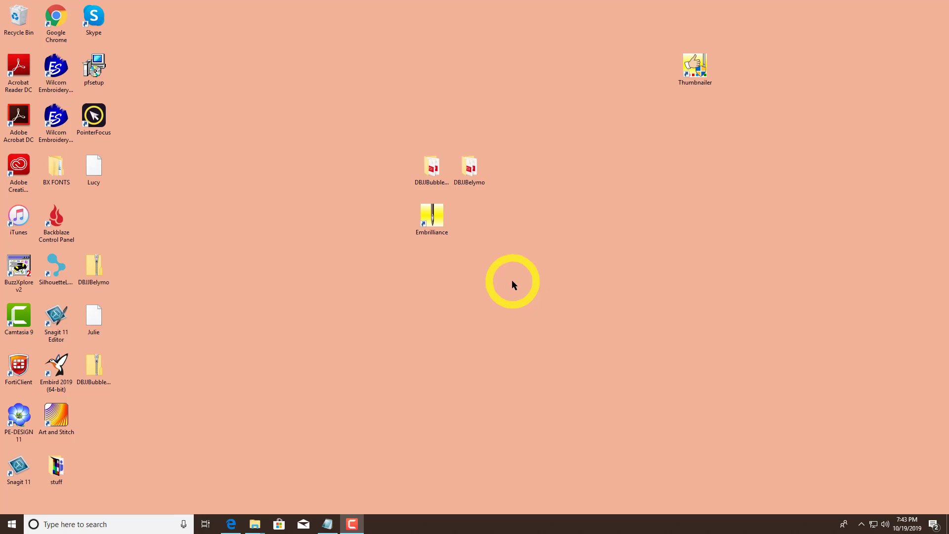
{"action": "mouse_move", "coordinate": [331, 327]}
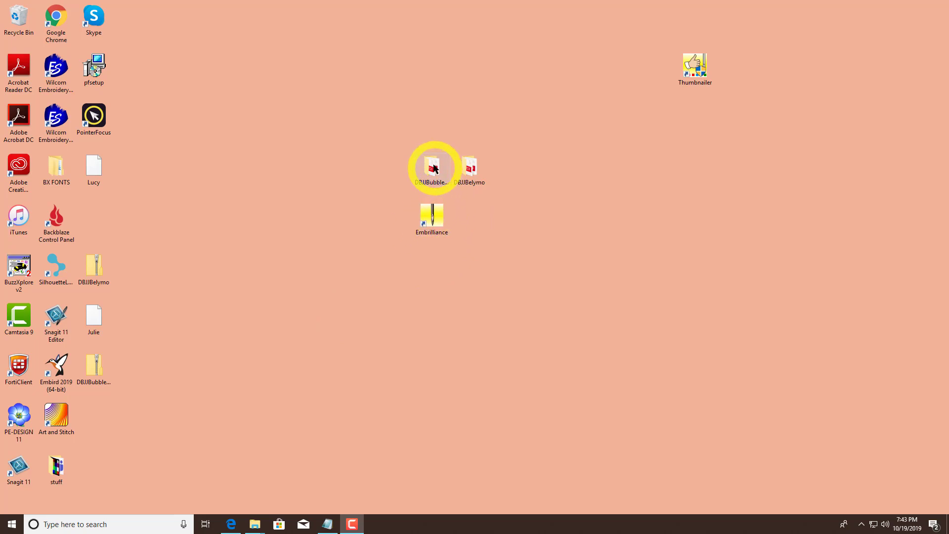
Step: Browse into the inner DBJBubblemania-BX folder listing the six installer files
{"action": "double_click", "coordinate": [432, 167]}
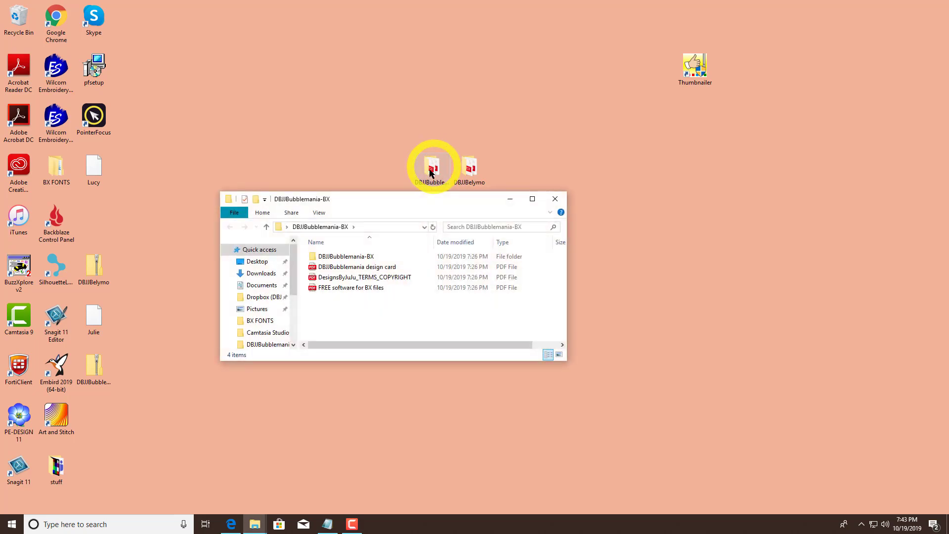
{"action": "double_click", "coordinate": [344, 256]}
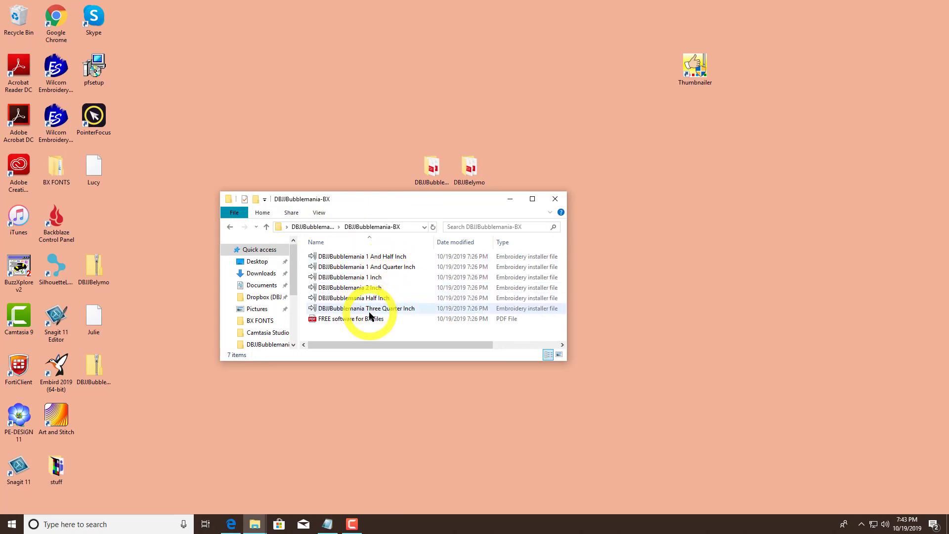
{"action": "mouse_move", "coordinate": [365, 313]}
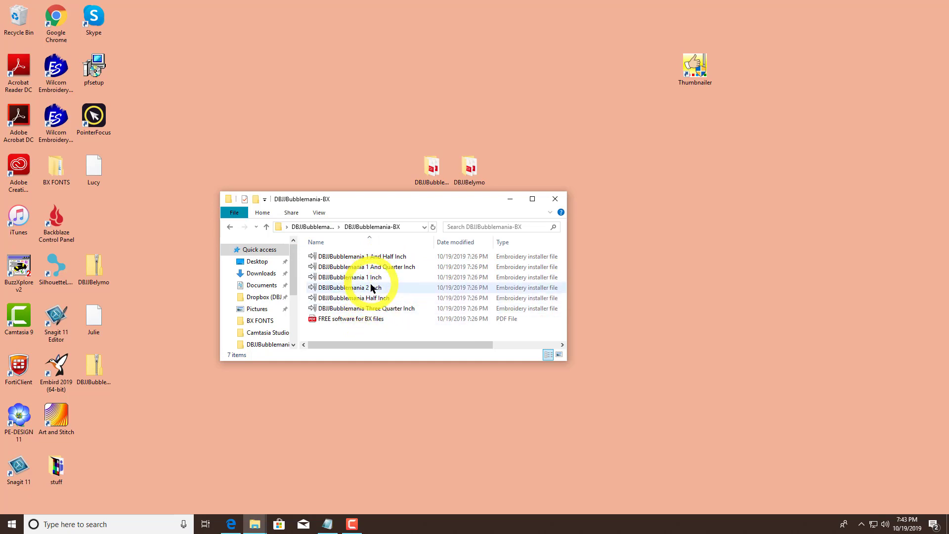
{"action": "mouse_move", "coordinate": [357, 288]}
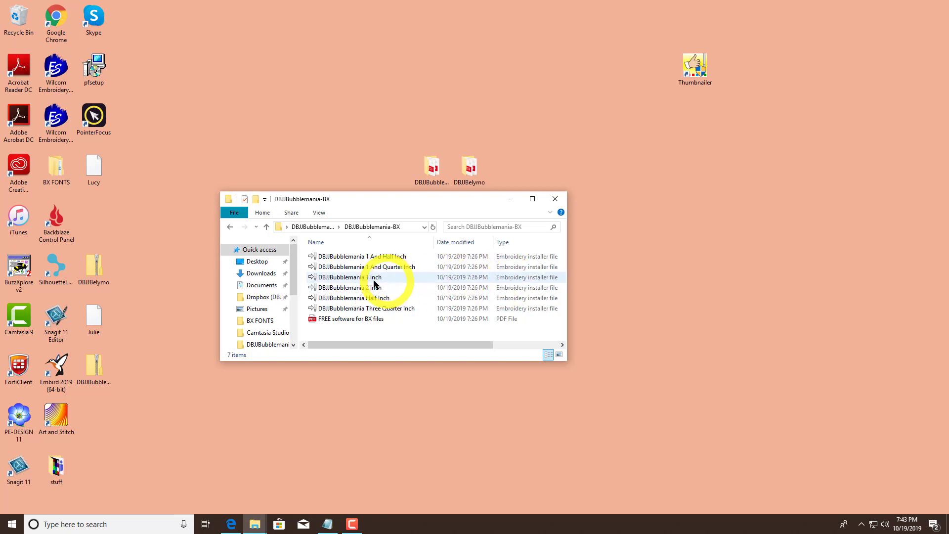
{"action": "mouse_move", "coordinate": [510, 279]}
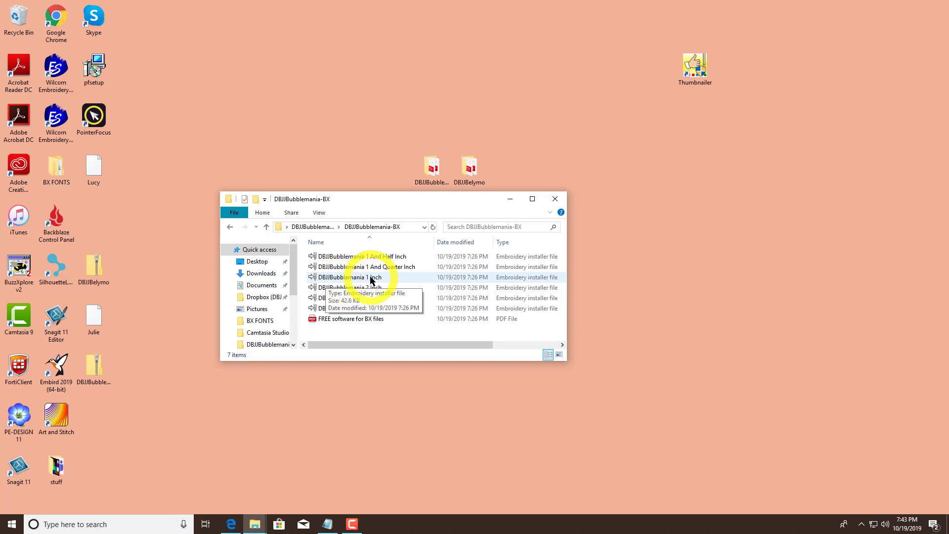
Step: Launch the DBJBubblemania 1 Inch installer and skip serial number entry into Express mode
{"action": "double_click", "coordinate": [352, 277]}
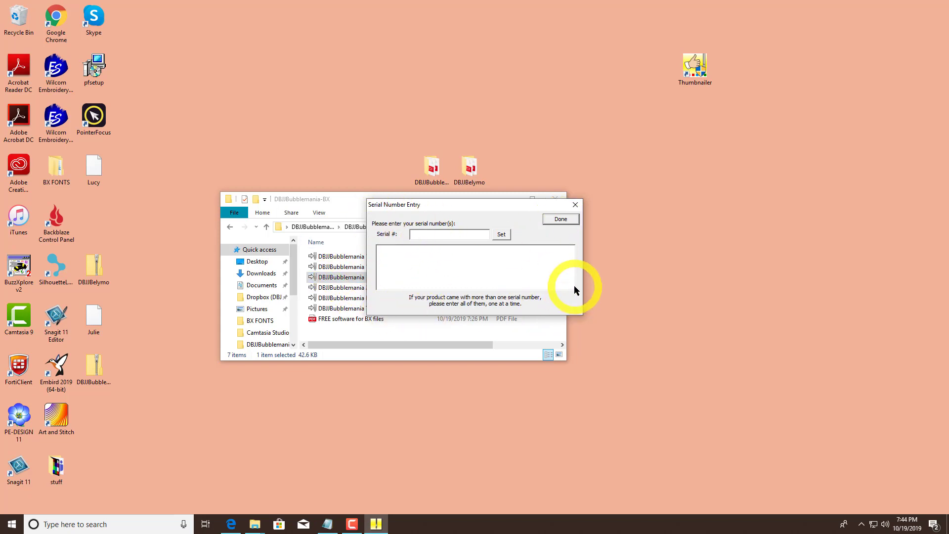
{"action": "left_click", "coordinate": [559, 219]}
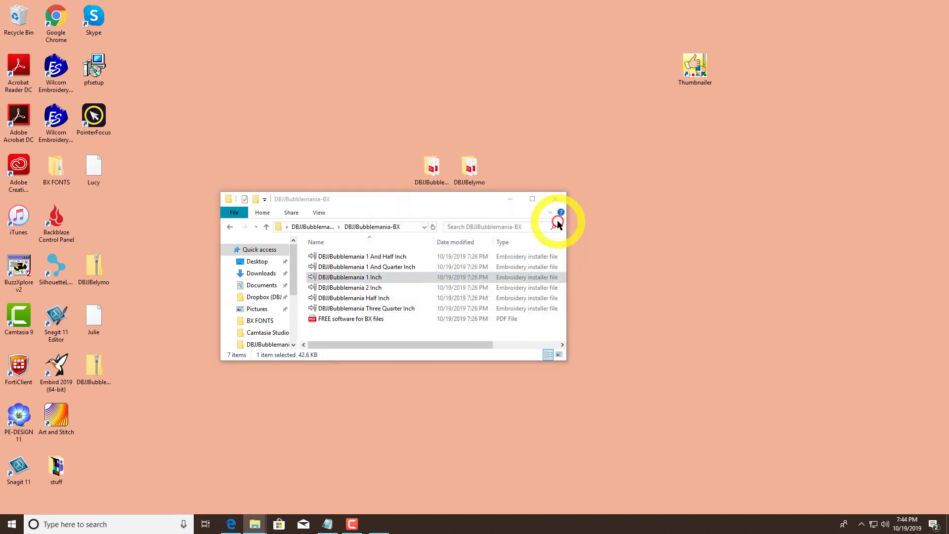
{"action": "double_click", "coordinate": [356, 276]}
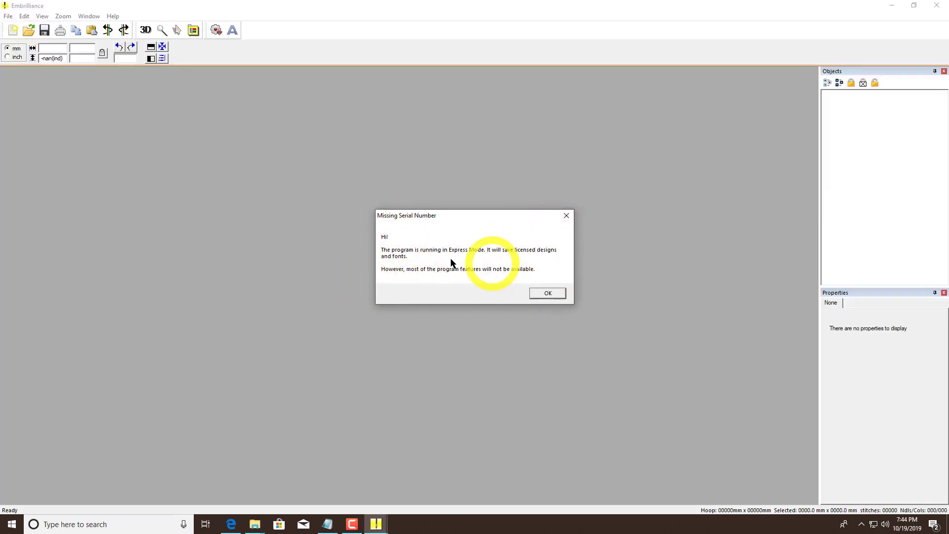
Step: Add a lettering object and verify Bubblemania 1 Inch shows in the font list
{"action": "left_click", "coordinate": [545, 292]}
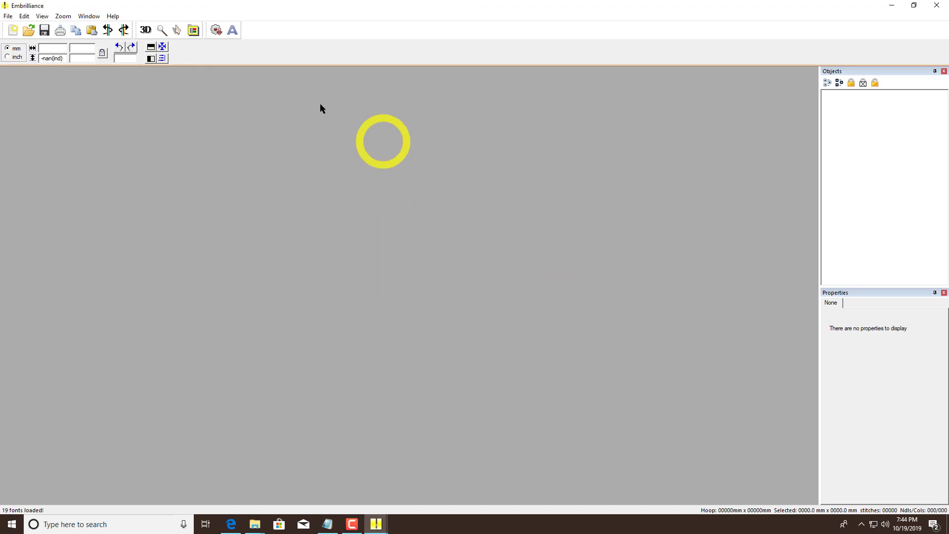
{"action": "left_click", "coordinate": [13, 30]}
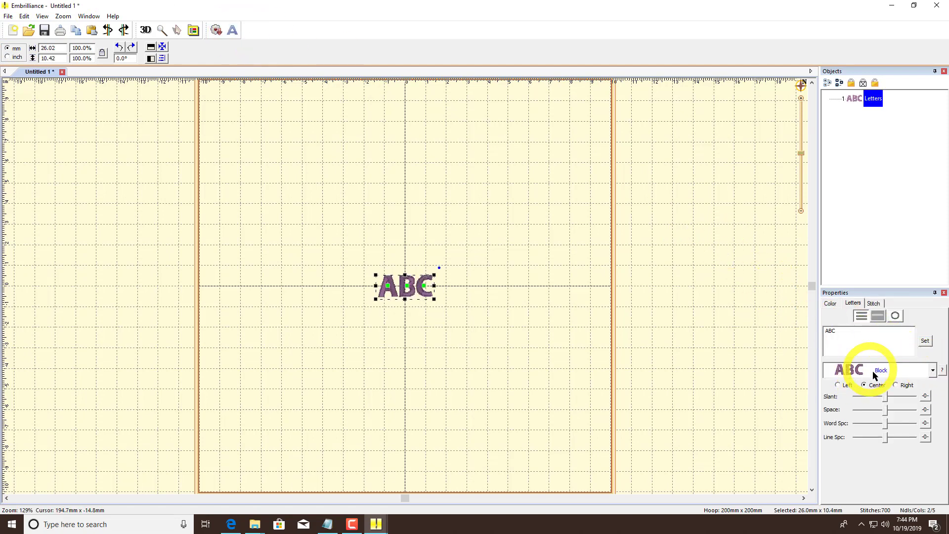
{"action": "left_click", "coordinate": [932, 370]}
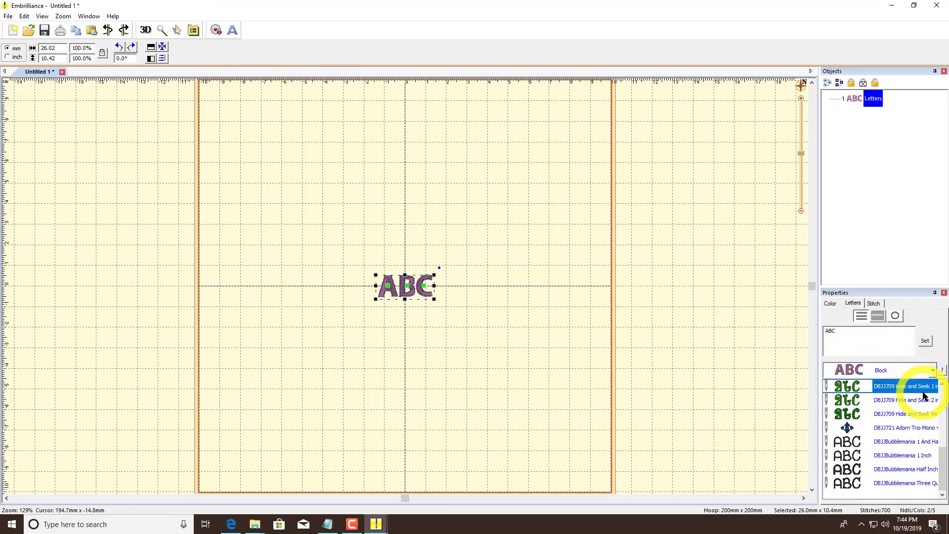
{"action": "left_click", "coordinate": [901, 454]}
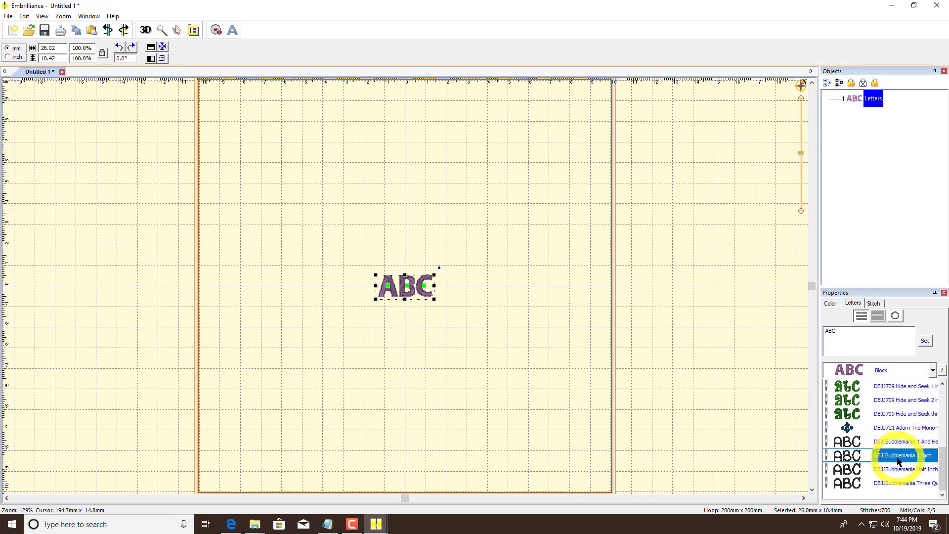
{"action": "left_click", "coordinate": [898, 454]}
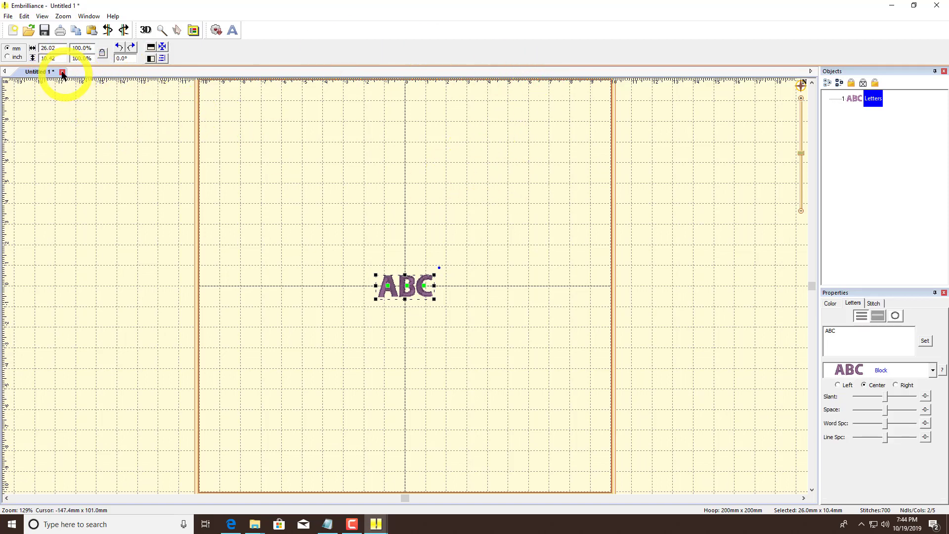
Step: Close the Untitled 1 test design without saving
{"action": "left_click", "coordinate": [61, 72]}
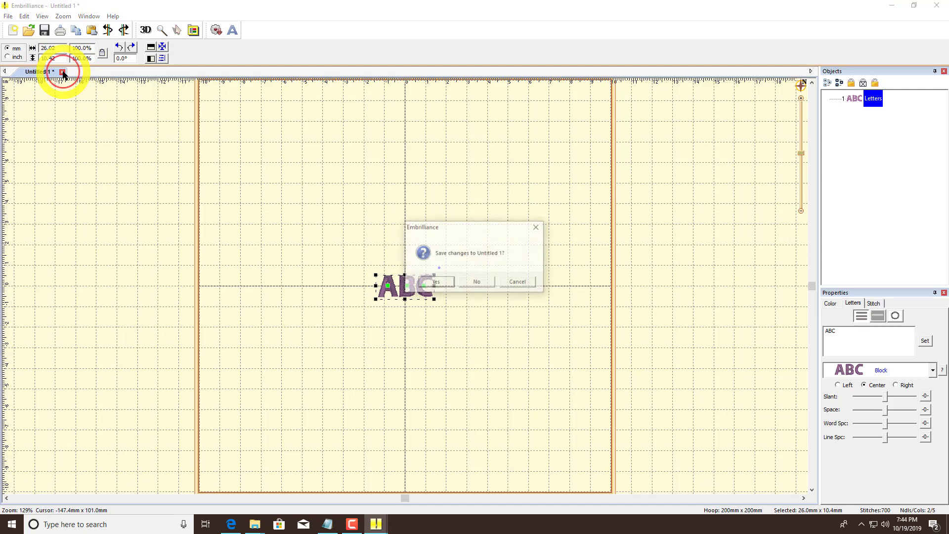
{"action": "left_click", "coordinate": [476, 282]}
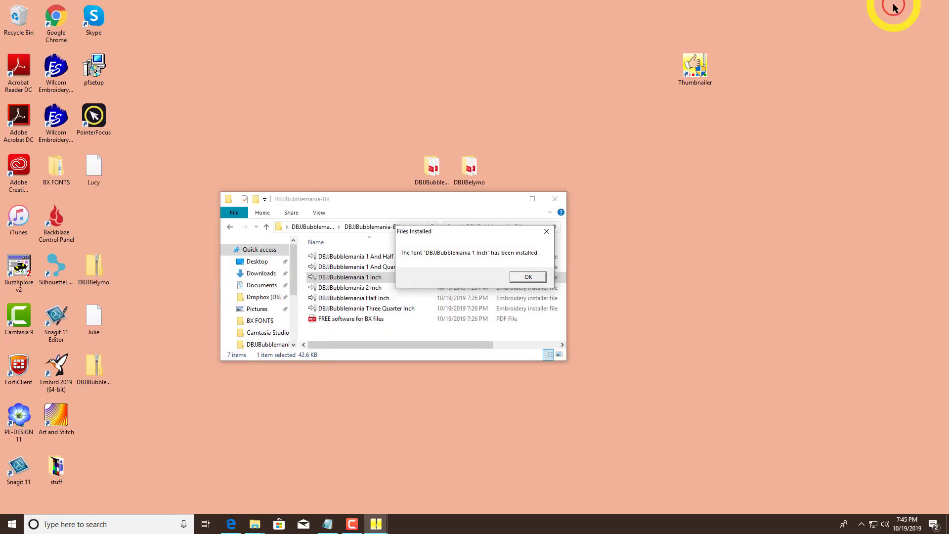
Step: Acknowledge the 1 Inch install and install DBJBubblemania 2 Inch as well
{"action": "left_click", "coordinate": [526, 276]}
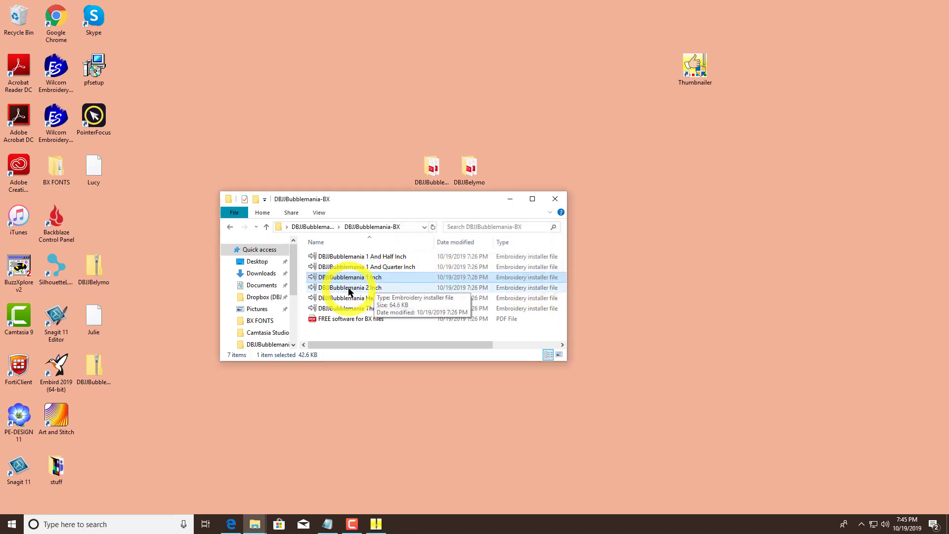
{"action": "double_click", "coordinate": [348, 288]}
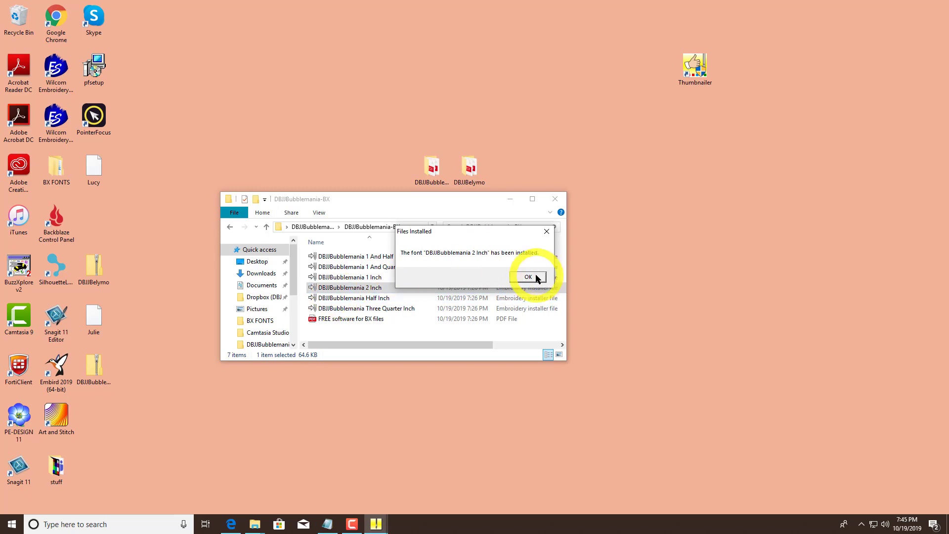
{"action": "left_click", "coordinate": [526, 277]}
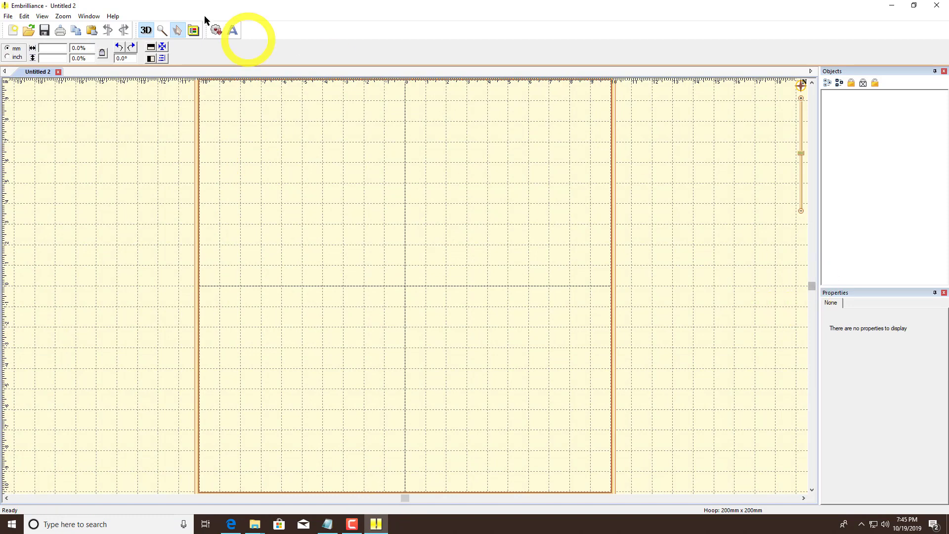
Step: Add sample lettering, confirm Bubblemania 2 Inch is listed, and close Untitled 2
{"action": "left_click", "coordinate": [233, 29]}
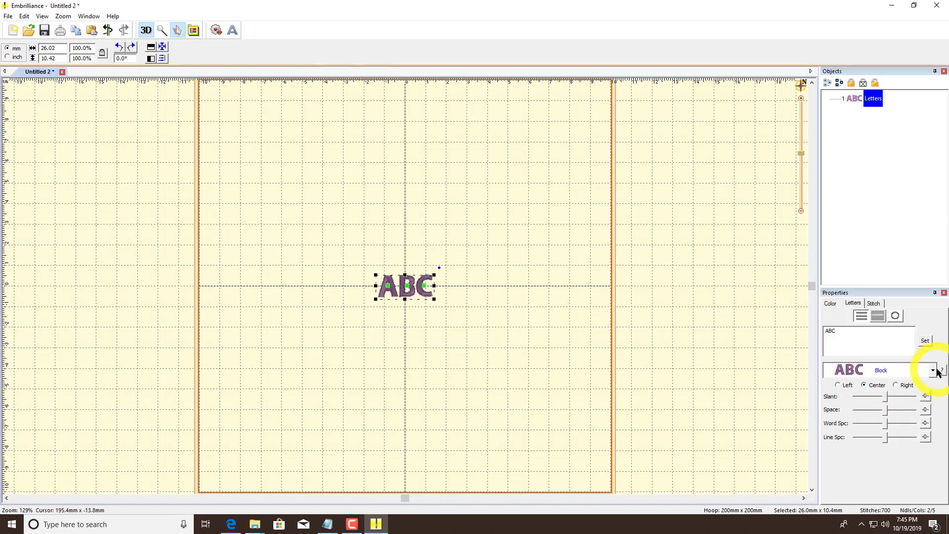
{"action": "left_click", "coordinate": [932, 370]}
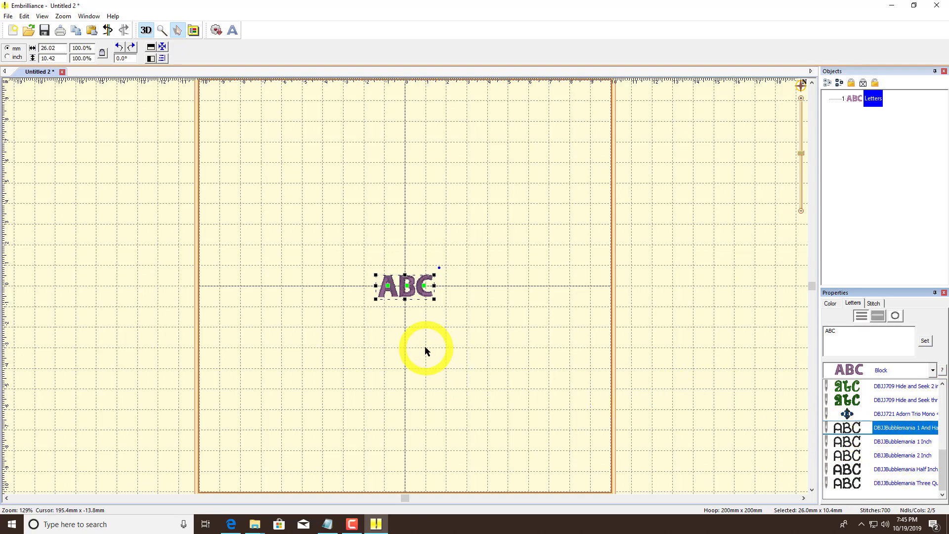
{"action": "mouse_move", "coordinate": [414, 347]}
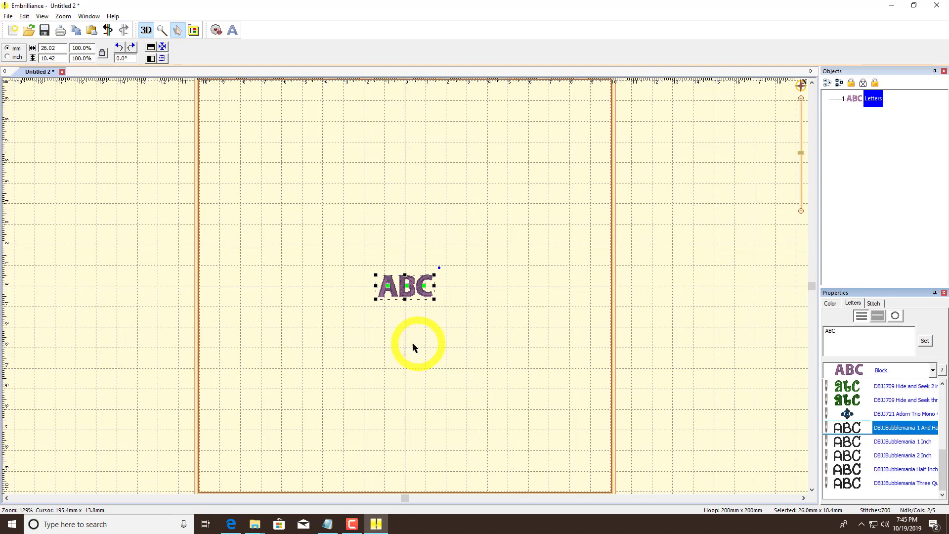
{"action": "mouse_move", "coordinate": [476, 331]}
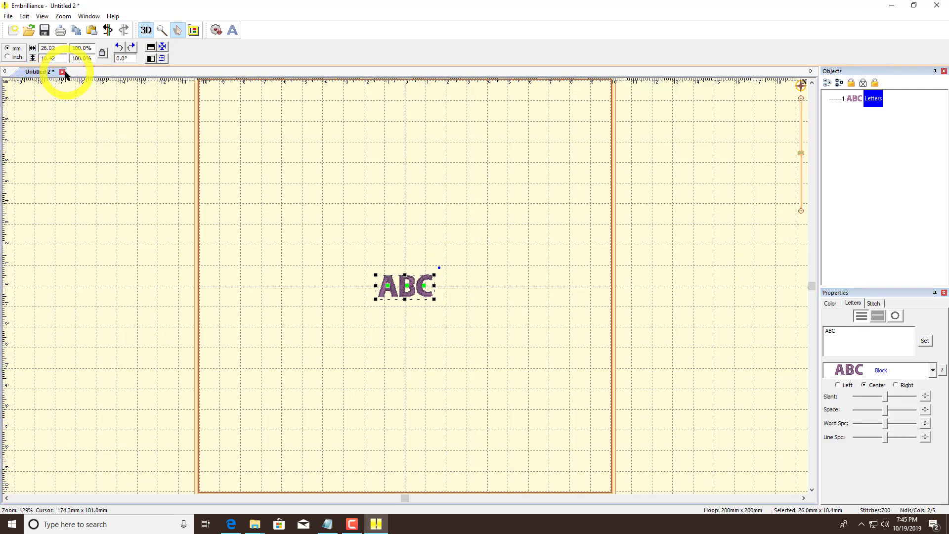
{"action": "left_click", "coordinate": [62, 71]}
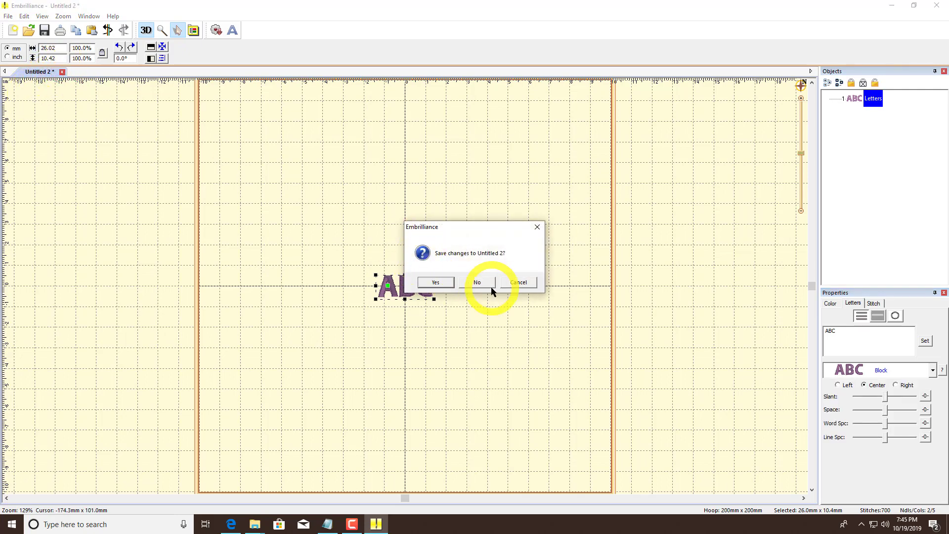
Step: Discard Untitled 2 and install DBJJBelymo 1 And Quarter Inch from the Belymo BX folder
{"action": "left_click", "coordinate": [476, 282]}
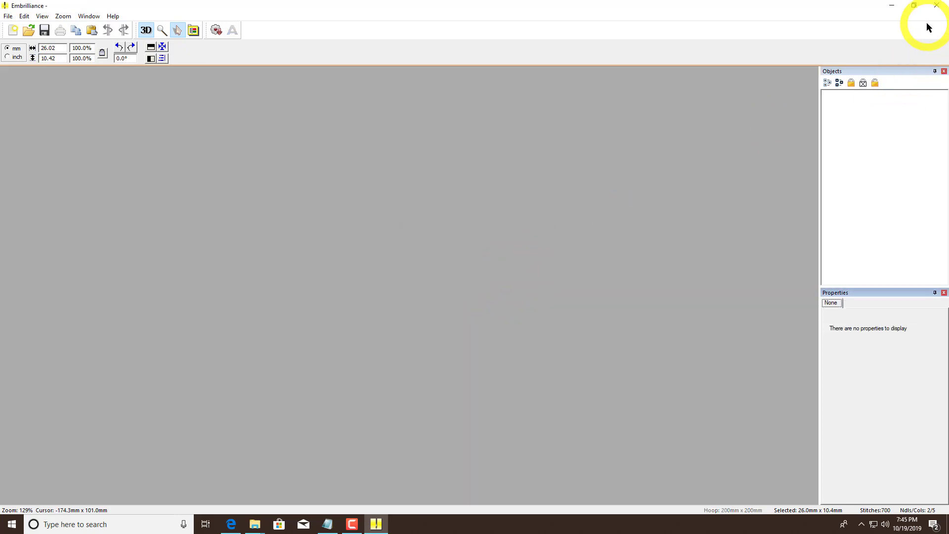
{"action": "left_click", "coordinate": [912, 6]}
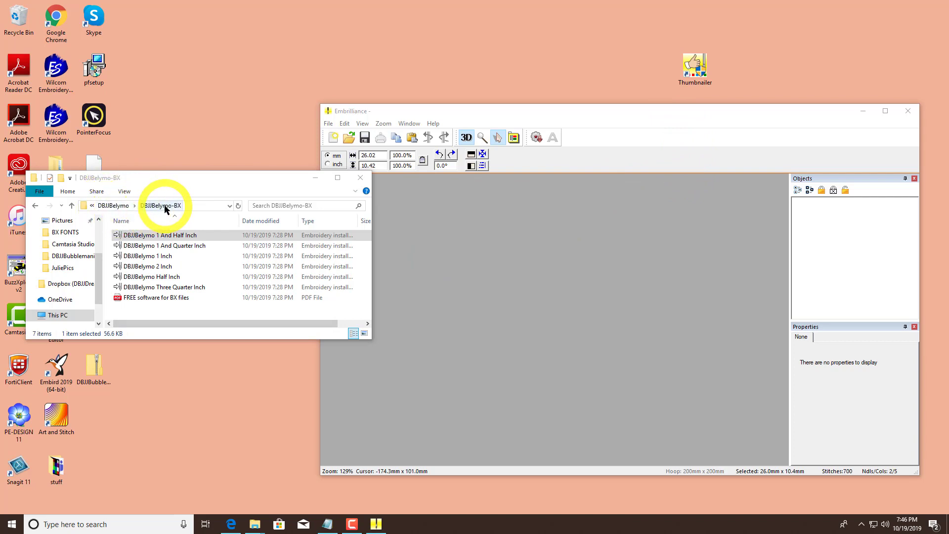
{"action": "left_click", "coordinate": [169, 245]}
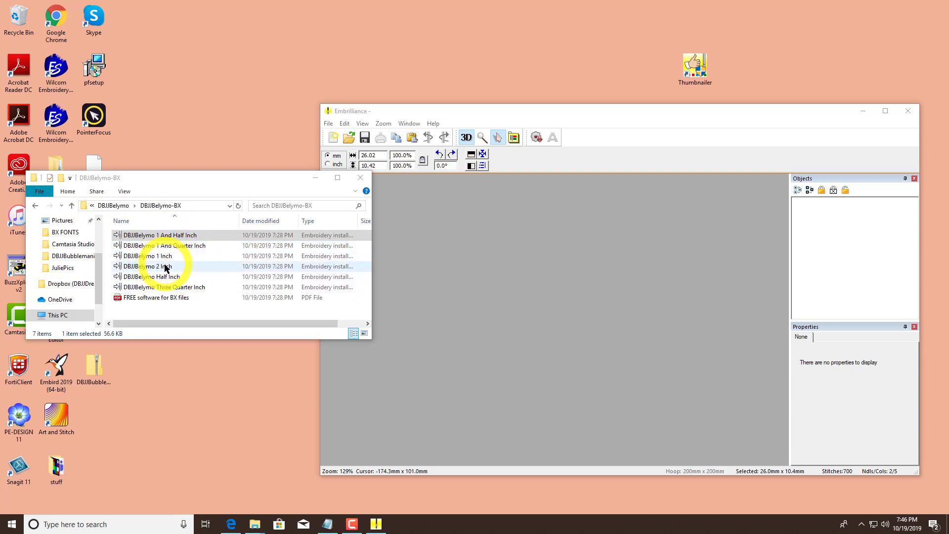
{"action": "left_click", "coordinate": [176, 236]}
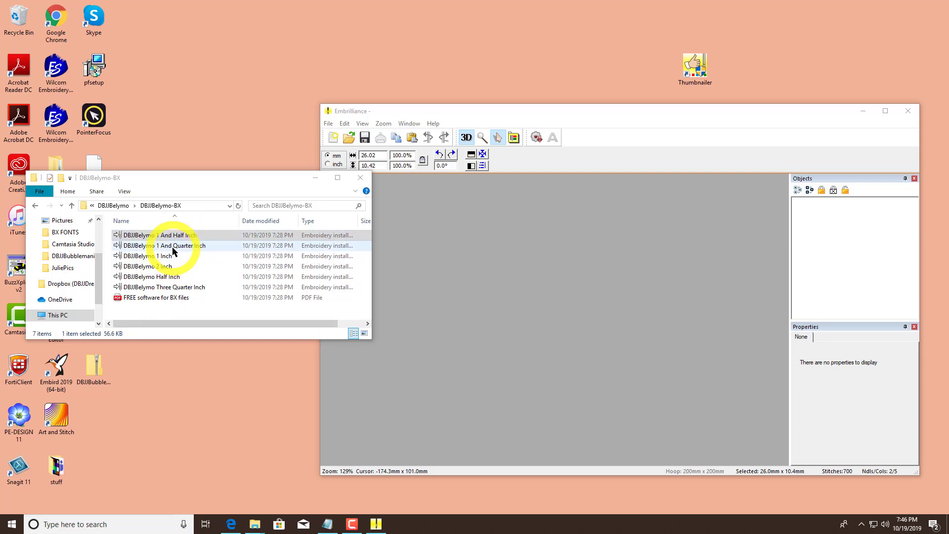
{"action": "left_click", "coordinate": [163, 255]}
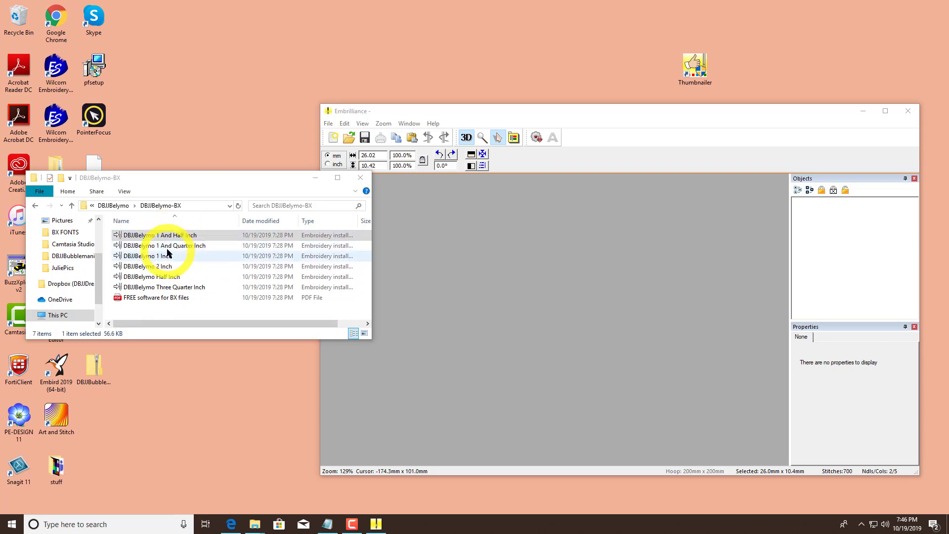
{"action": "left_click", "coordinate": [163, 246]}
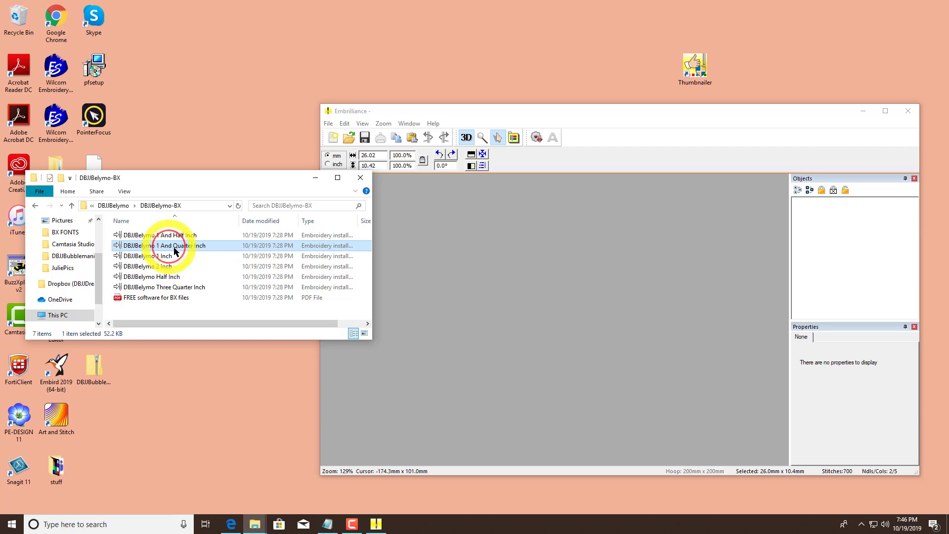
{"action": "double_click", "coordinate": [169, 245]}
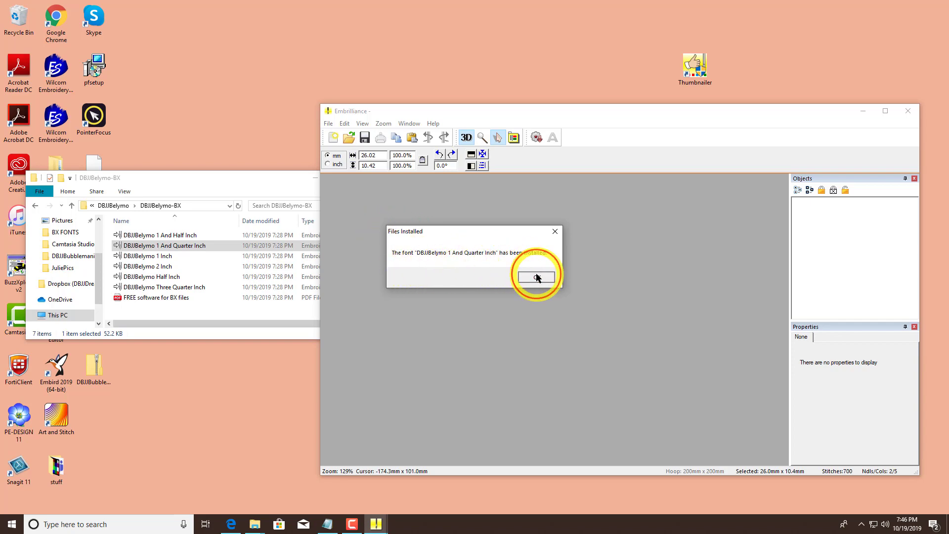
{"action": "left_click", "coordinate": [535, 277]}
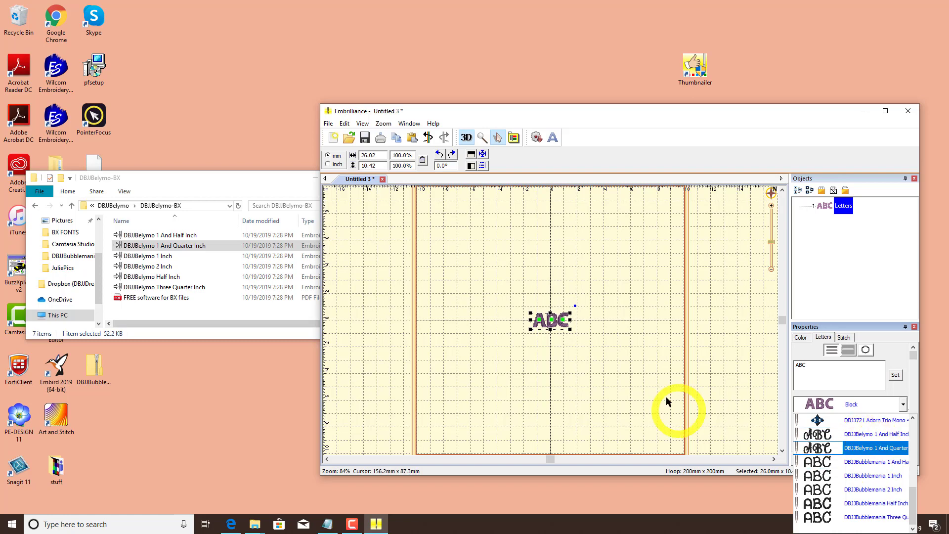
{"action": "mouse_move", "coordinate": [570, 370]}
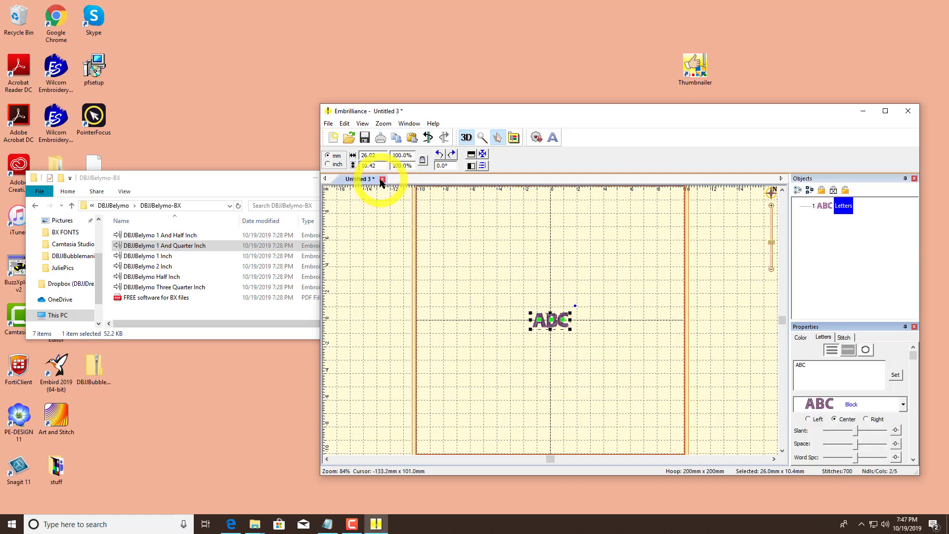
Step: Close Untitled 3 and install the remaining Belymo 1 Inch, 2 Inch, Half Inch and Three Quarter Inch fonts
{"action": "left_click", "coordinate": [382, 179]}
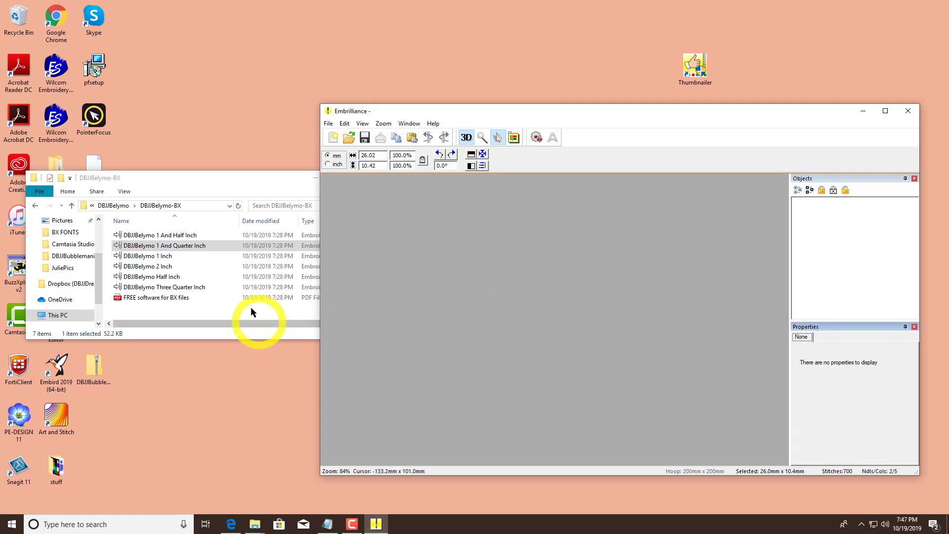
{"action": "left_click", "coordinate": [175, 287]}
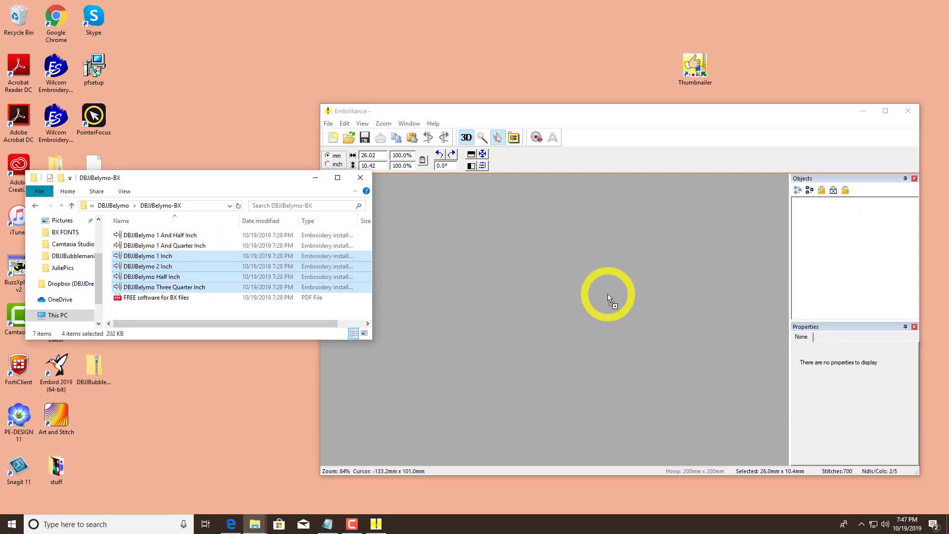
{"action": "double_click", "coordinate": [149, 266]}
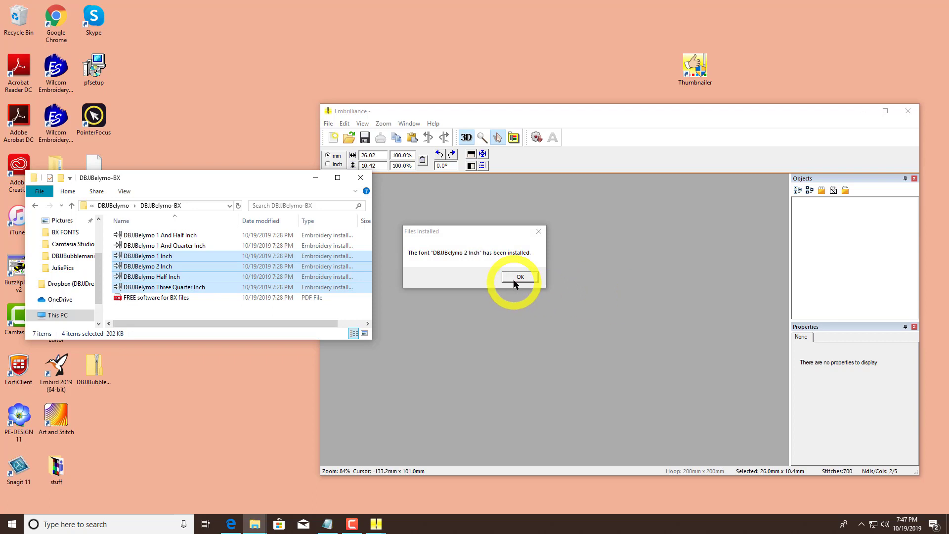
{"action": "left_click", "coordinate": [517, 277]}
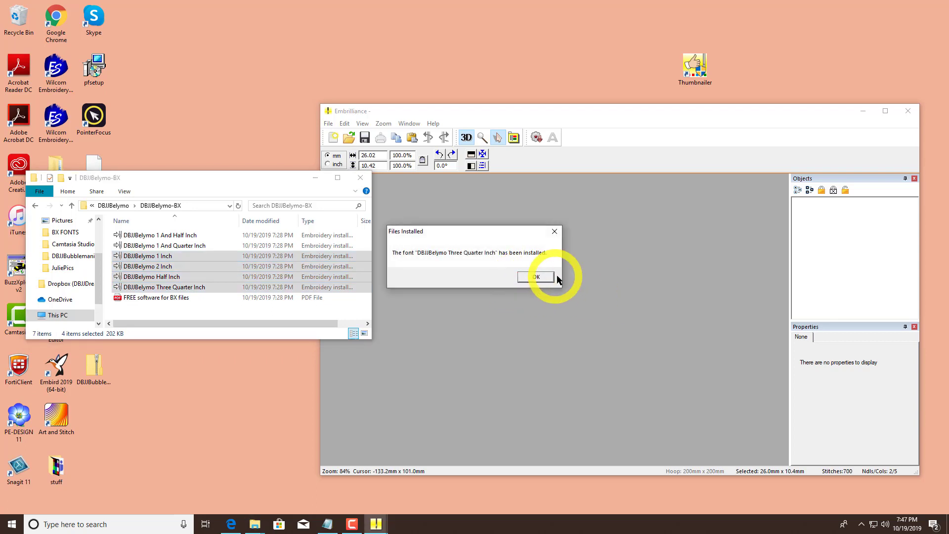
{"action": "left_click", "coordinate": [535, 276]}
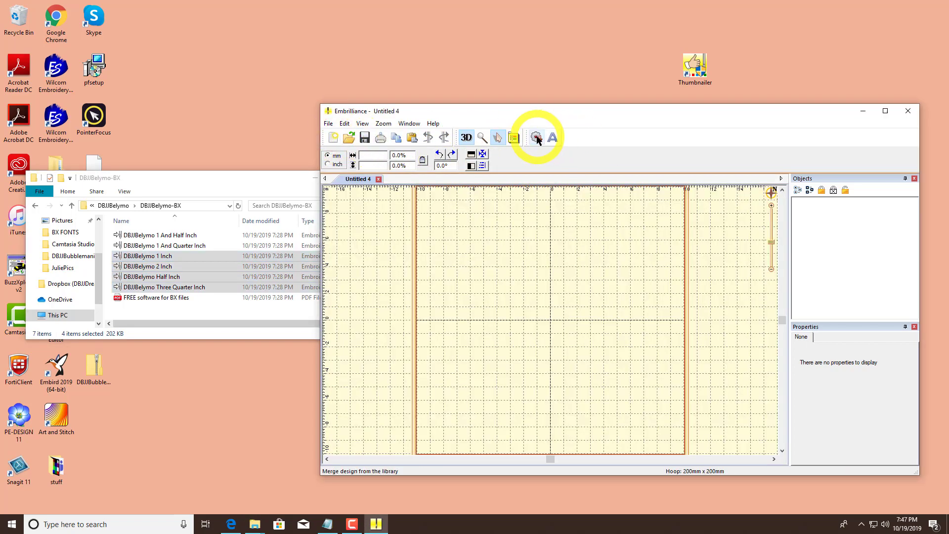
Step: Place ABC lettering on Untitled 4 and scroll the font list through all six Belymo sizes
{"action": "left_click", "coordinate": [551, 136]}
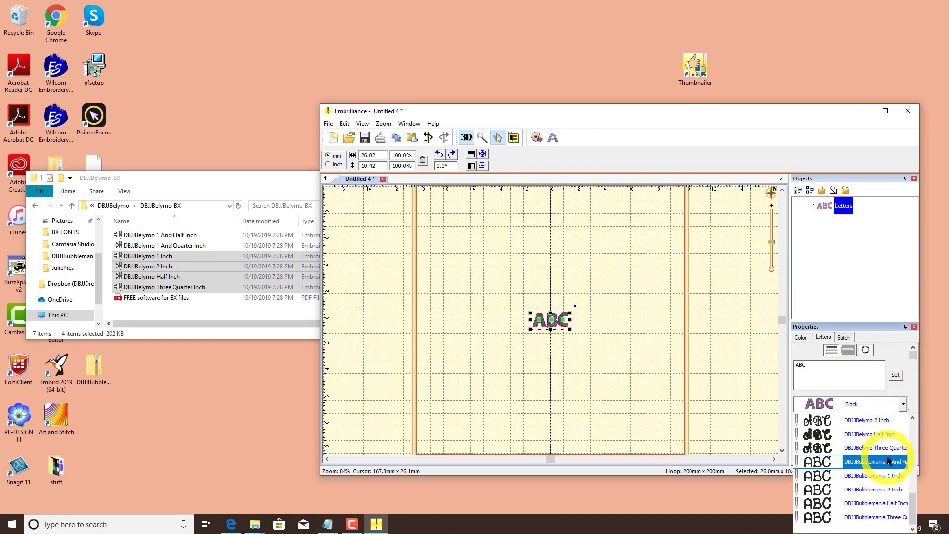
{"action": "left_click", "coordinate": [874, 434]}
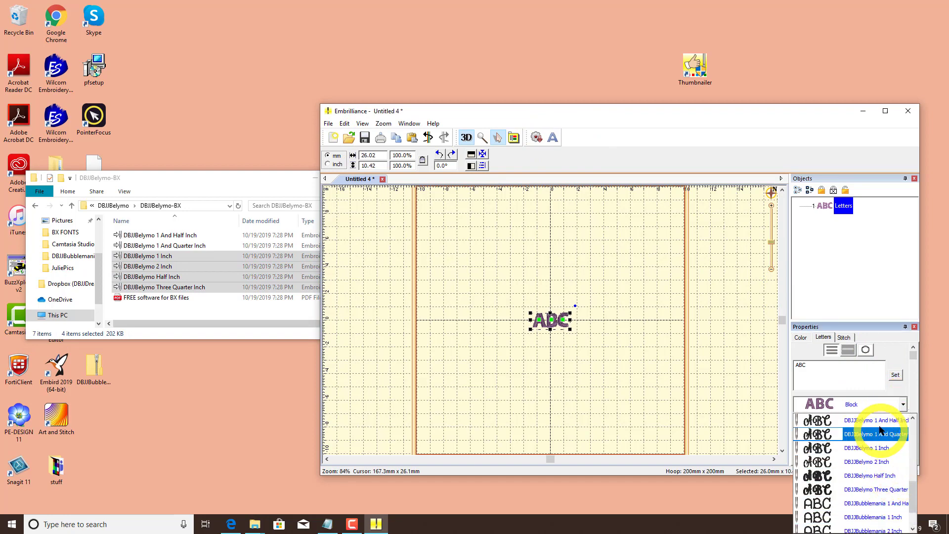
{"action": "left_click", "coordinate": [874, 476]}
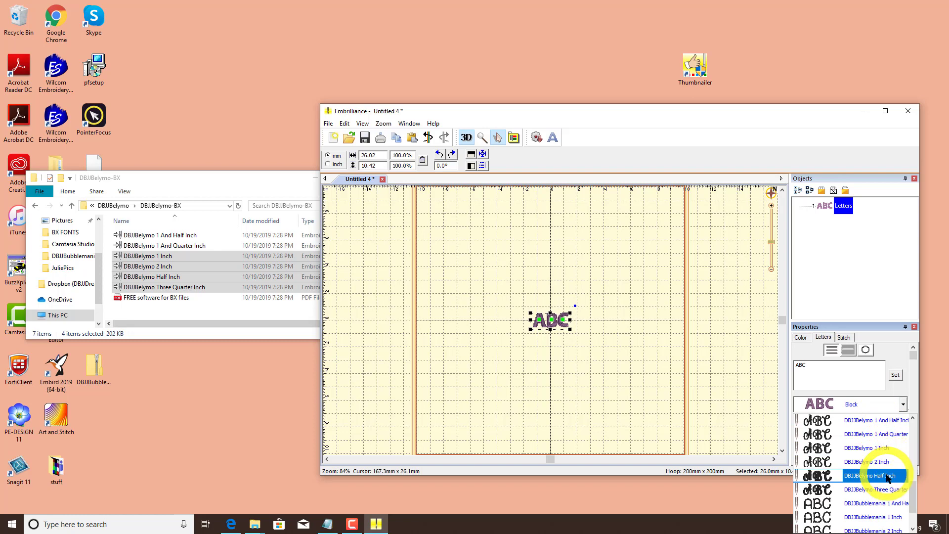
{"action": "left_click", "coordinate": [875, 490]}
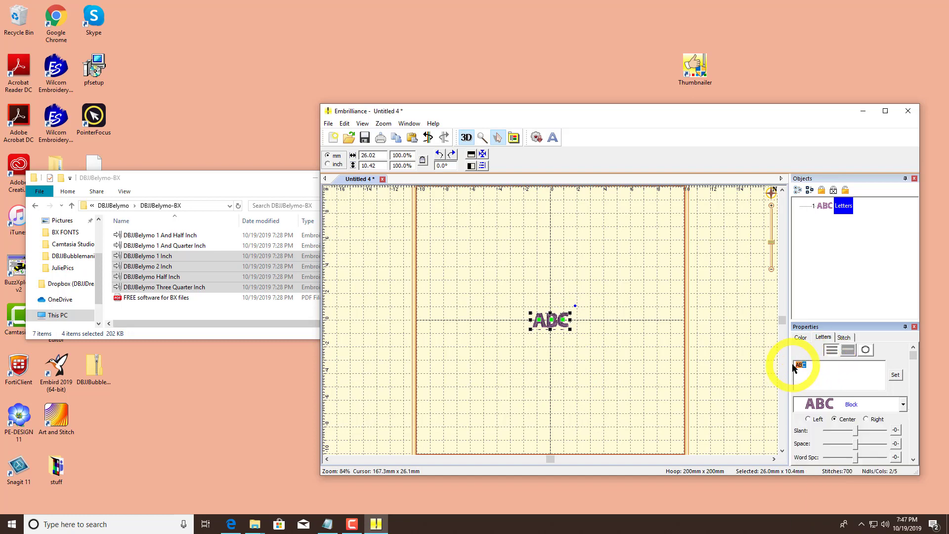
Step: Set the lettering text to Julie in the DBJJBelymo 1 Inch font
{"action": "type", "text": "Julie"}
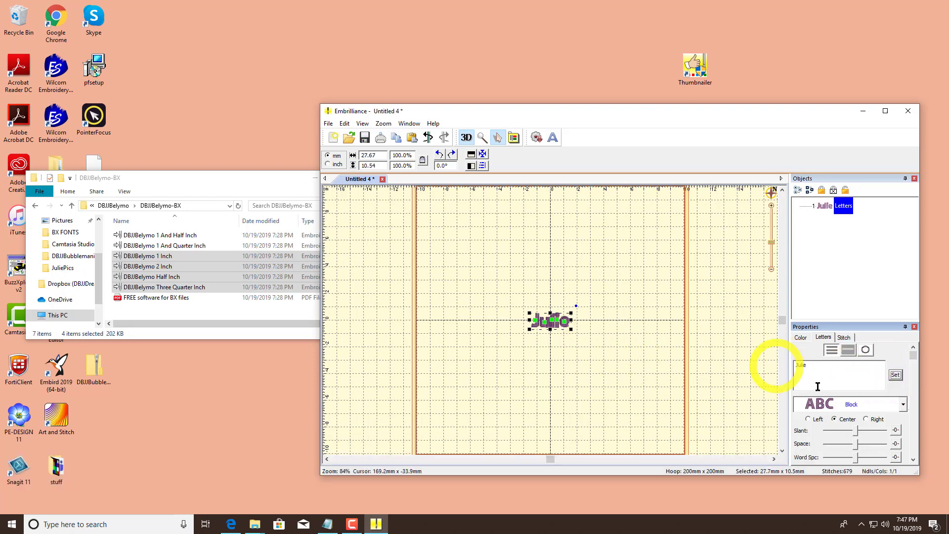
{"action": "left_click", "coordinate": [906, 404]}
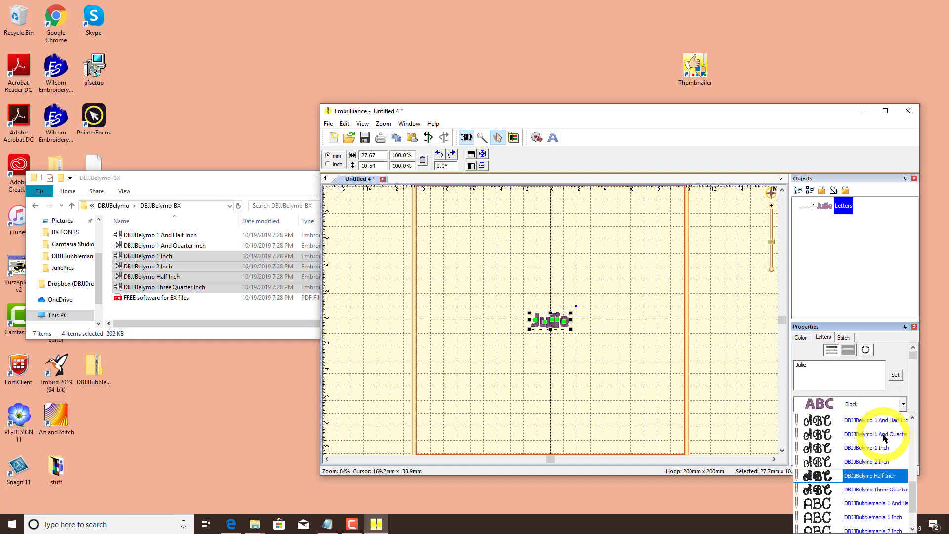
{"action": "left_click", "coordinate": [868, 447]}
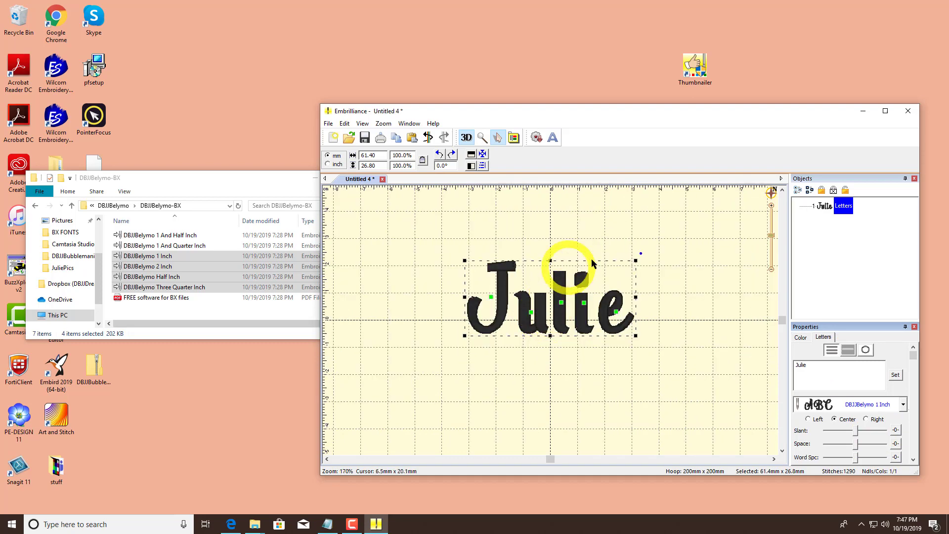
{"action": "mouse_move", "coordinate": [629, 251]}
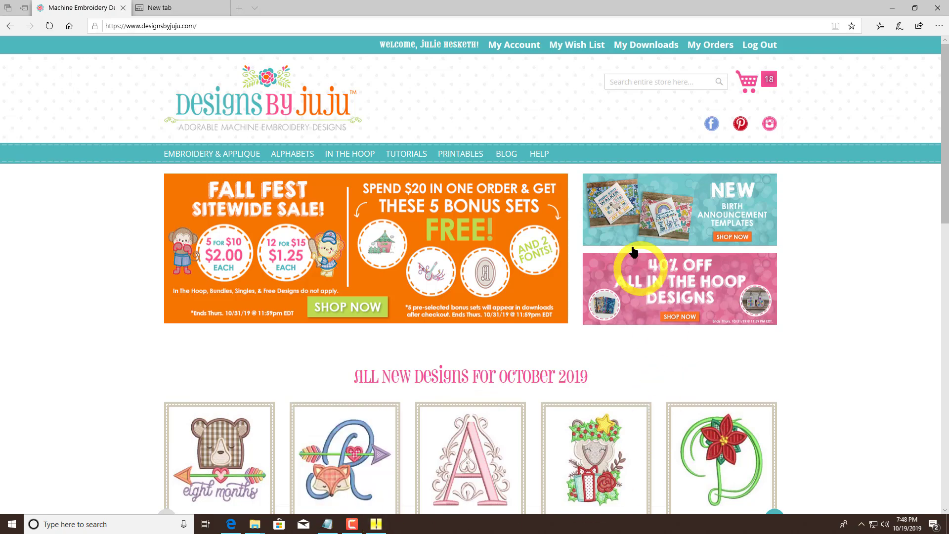
Step: Visit the Designs by Juju Contact Us page, then return to the Julie design
{"action": "left_click", "coordinate": [538, 154]}
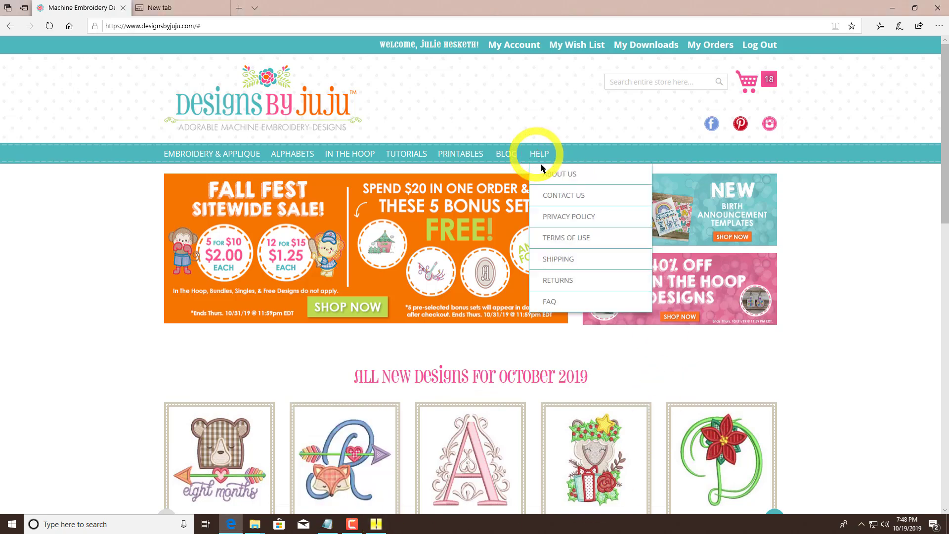
{"action": "left_click", "coordinate": [563, 194]}
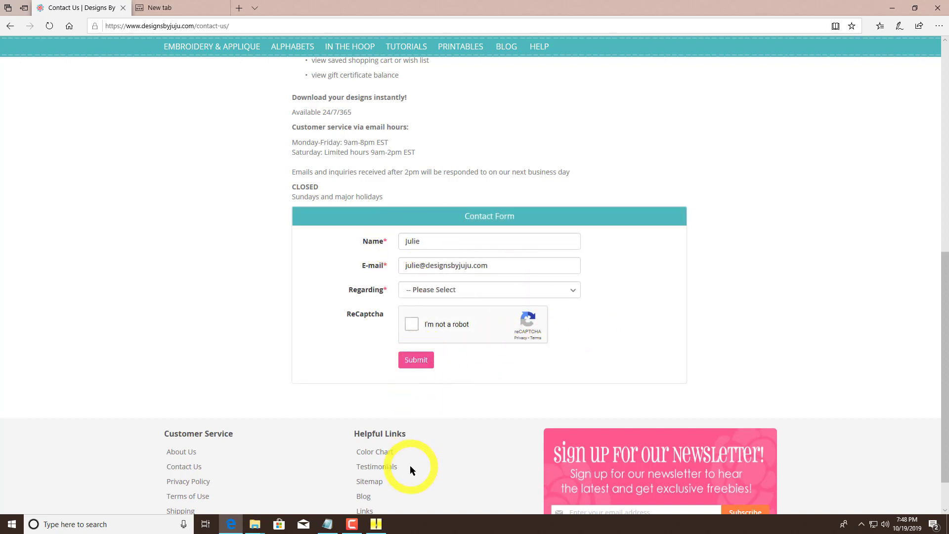
{"action": "mouse_move", "coordinate": [376, 524]}
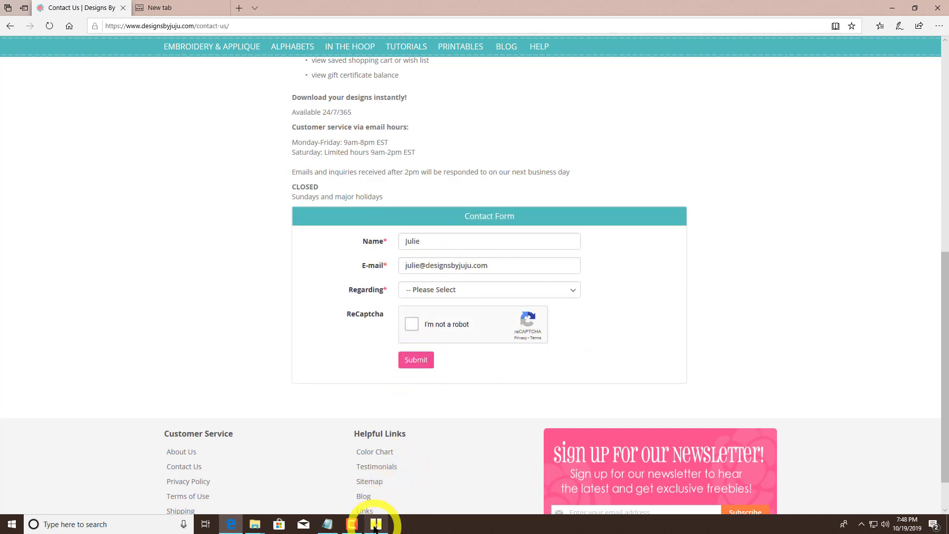
{"action": "left_click", "coordinate": [375, 524]}
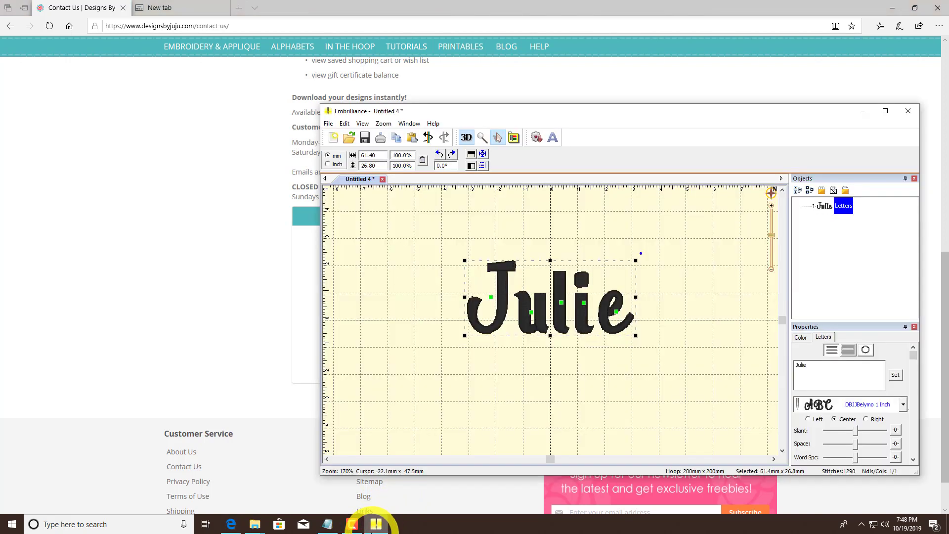